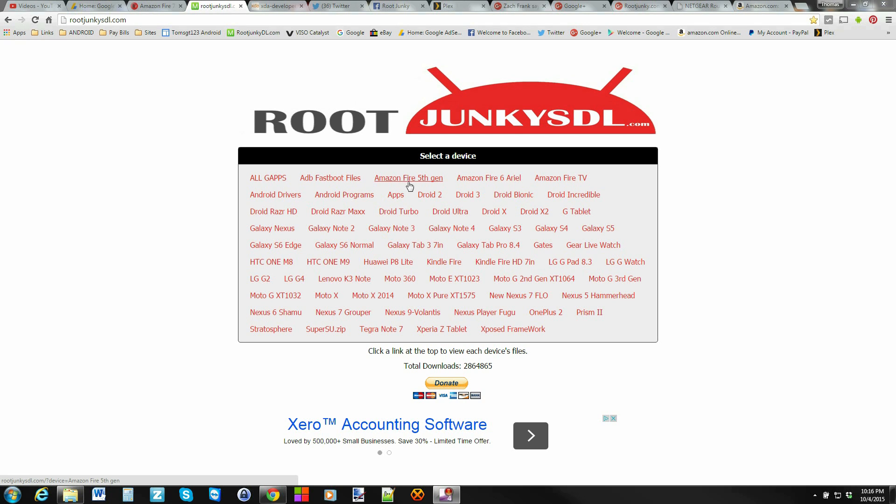
mouse_move(416, 181)
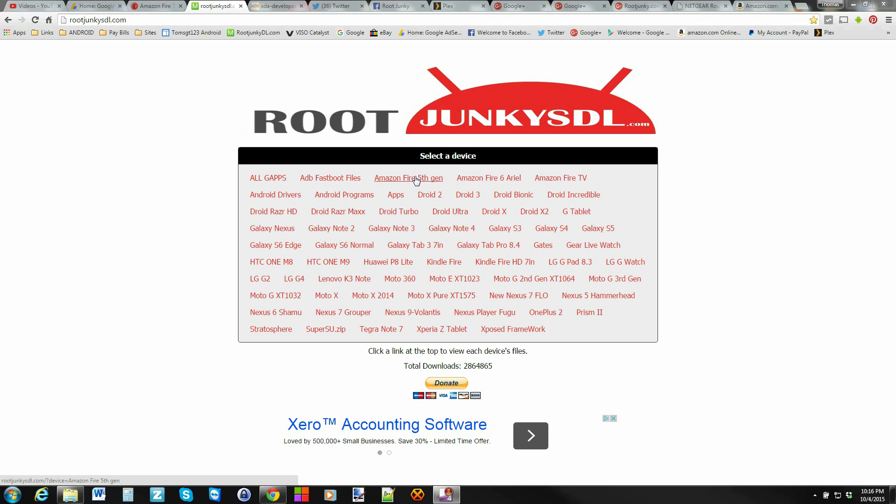
Open the Amazon Fire 5th gen download files on rootjunkysdl.com.
click(409, 178)
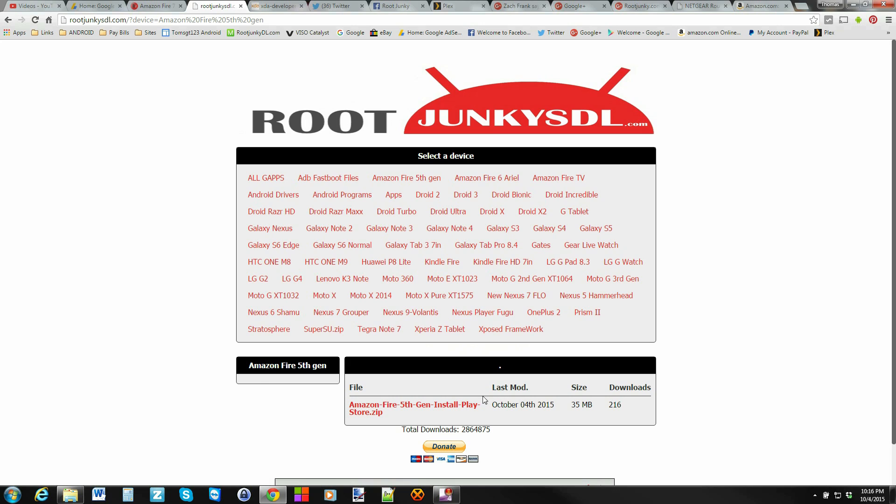
mouse_move(394, 412)
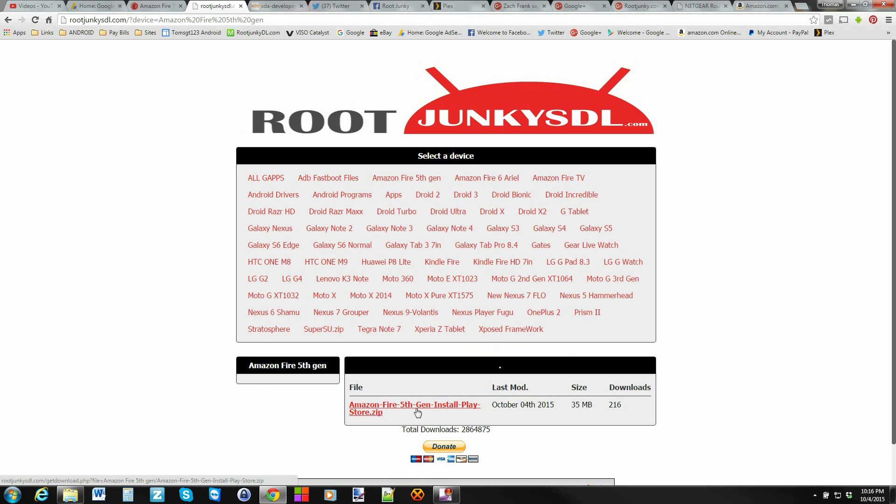
mouse_move(421, 408)
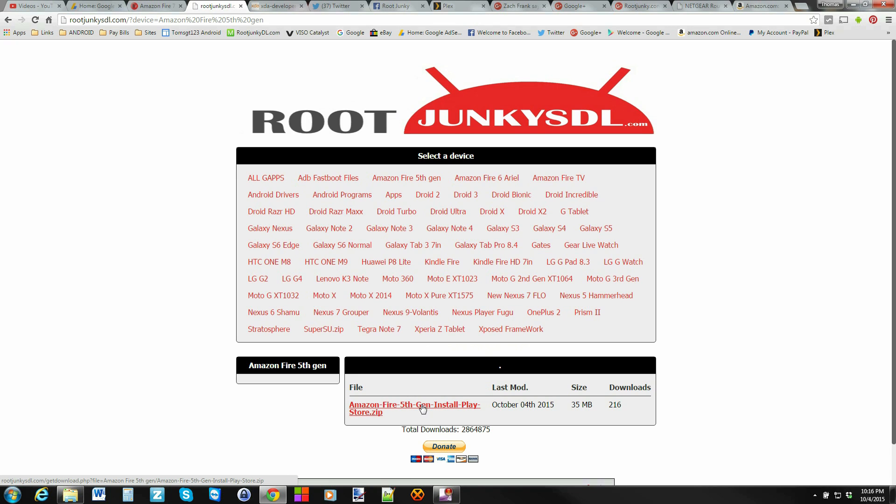
mouse_move(273, 195)
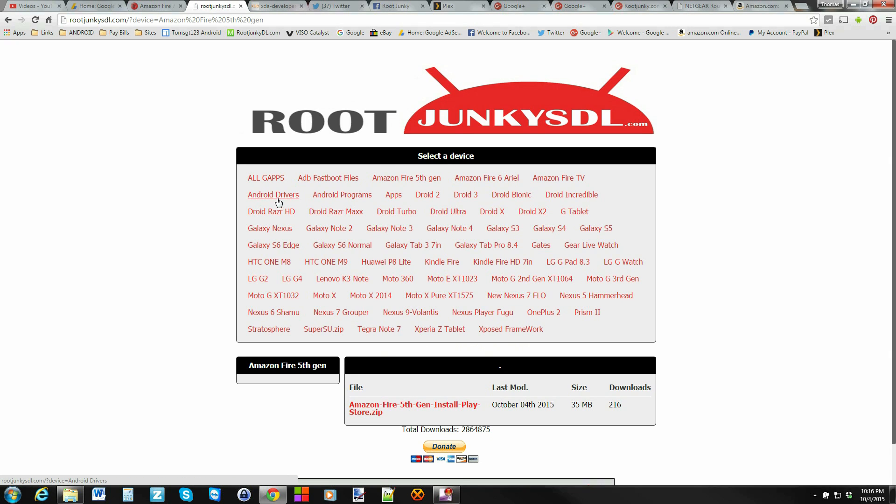
Open the Android Drivers downloads and view the Kindle Fire HD driver files.
click(273, 194)
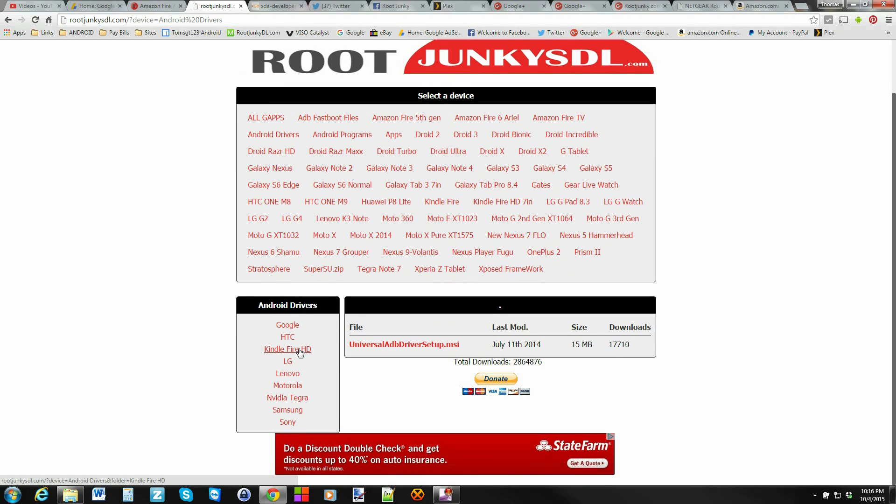
click(287, 349)
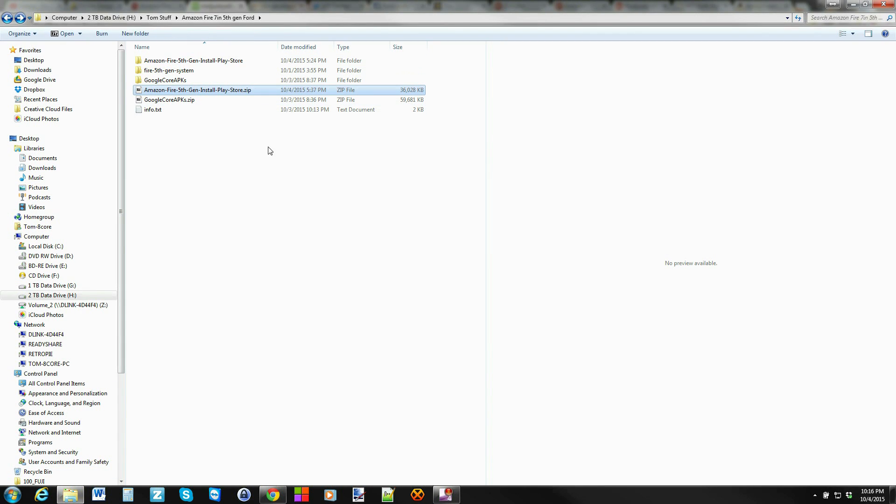
mouse_move(231, 95)
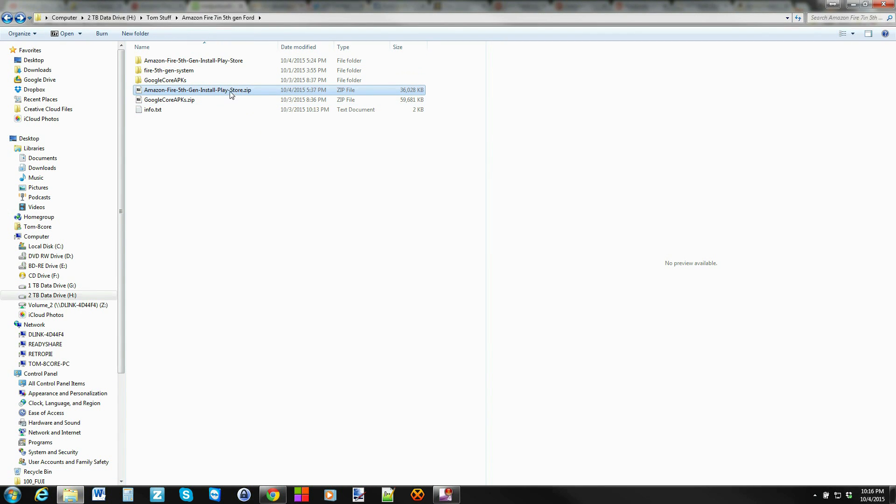
Open the Amazon-Fire-5th-Gen-Install-Play-Store folder and run 1-Install-Play-Store.bat.
double_click(193, 60)
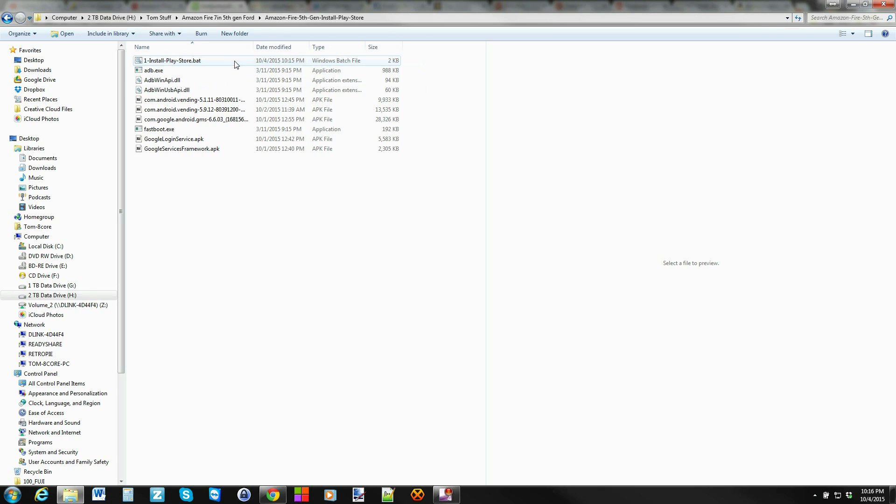
click(203, 241)
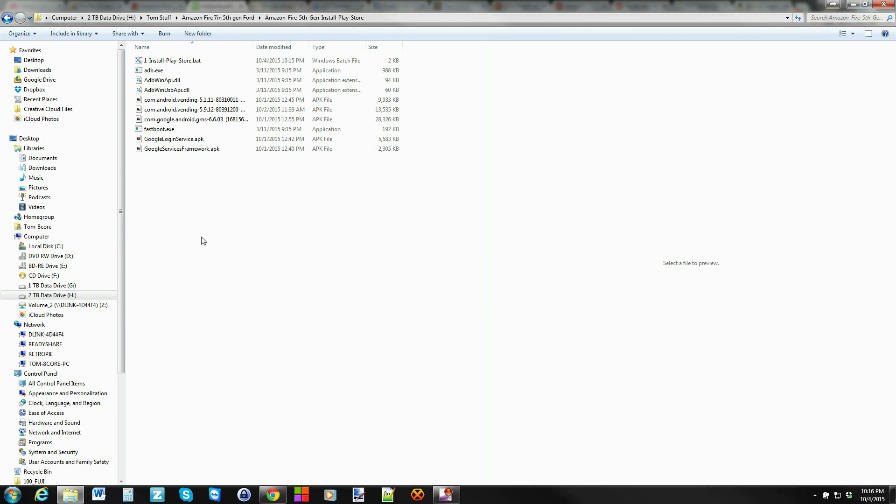
mouse_move(171, 60)
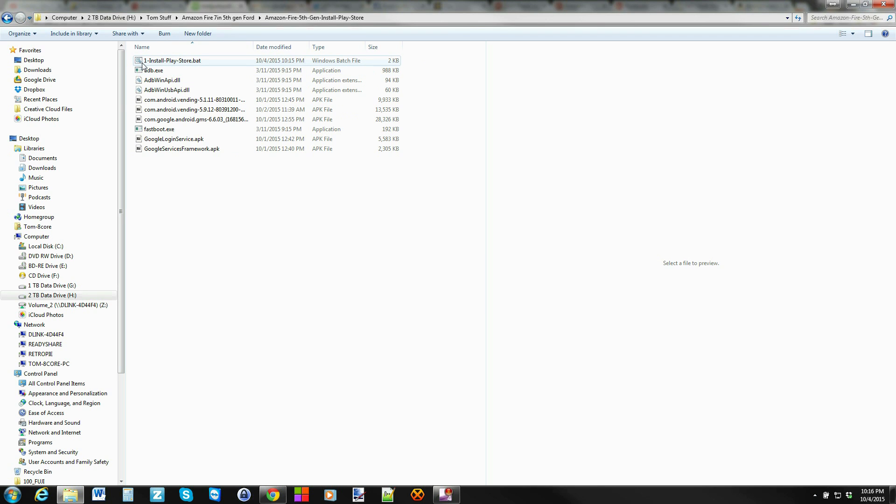
mouse_move(197, 62)
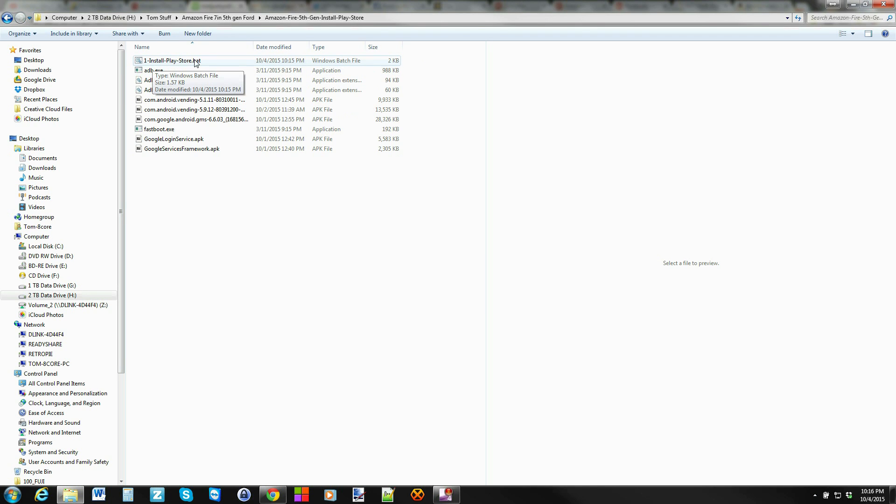
double_click(174, 60)
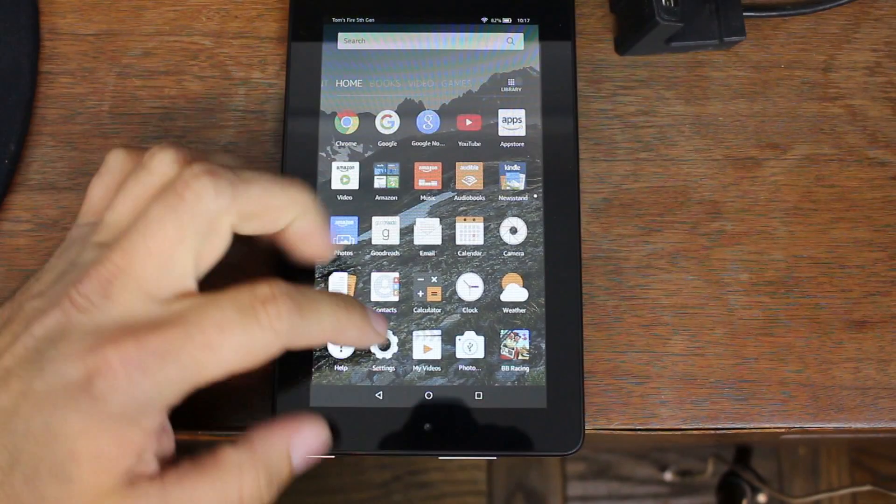
Go to Settings > Device Options and tap Serial Number to unlock Developer Options.
click(383, 346)
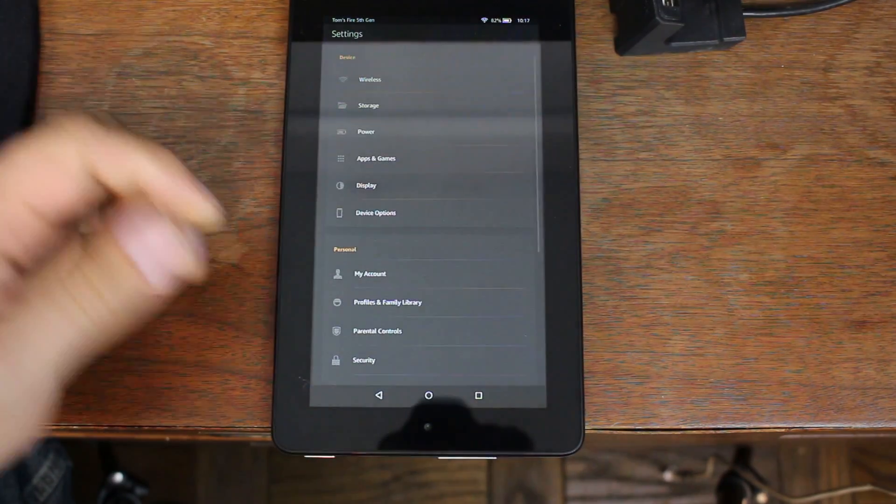
click(375, 213)
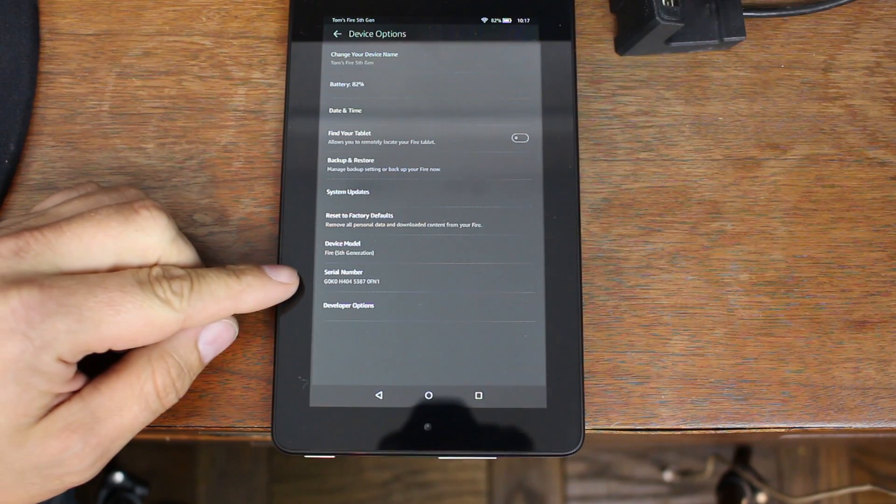
click(349, 306)
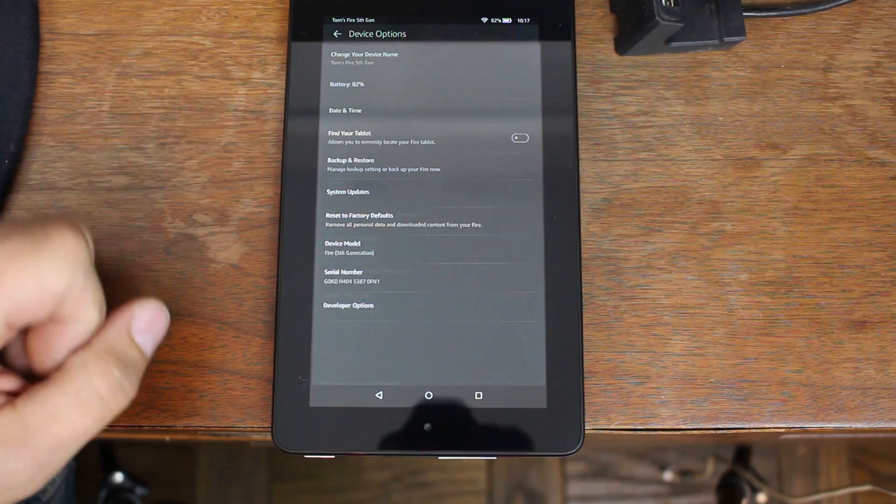
Open Developer Options and switch on the Enable ADB toggle.
click(349, 306)
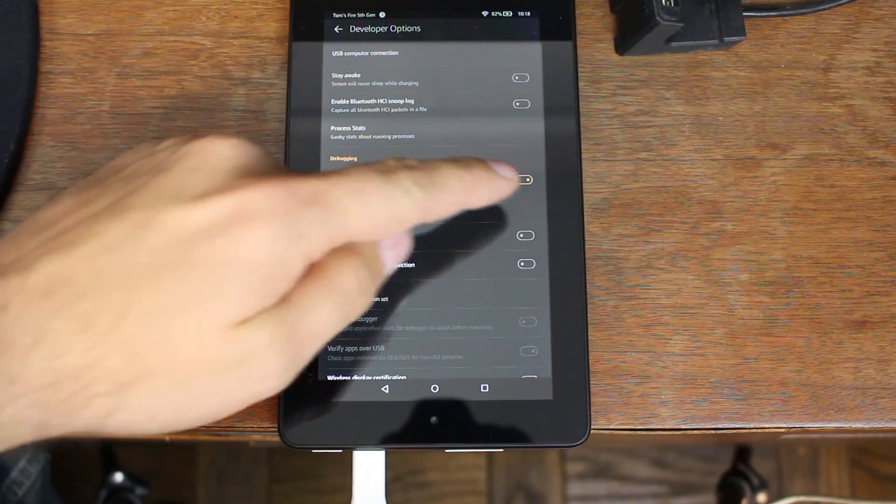
click(524, 180)
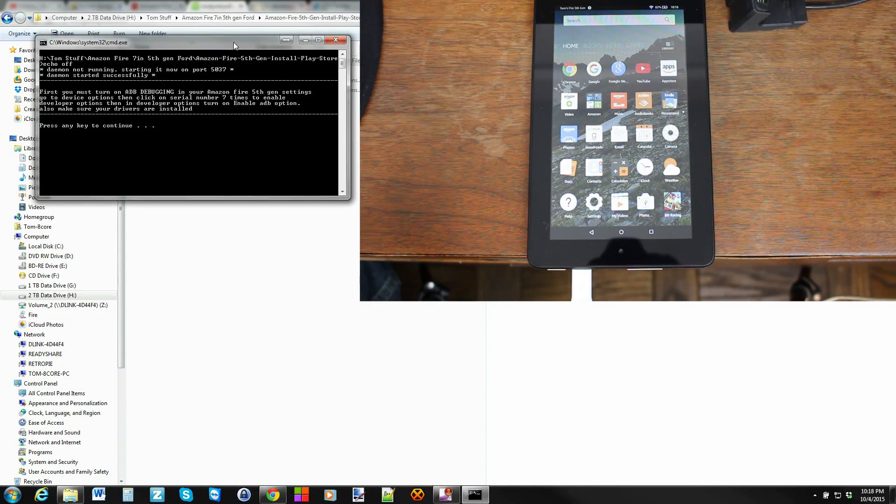
Press Enter at the script's 'Press any key to continue' prompt.
key(enter)
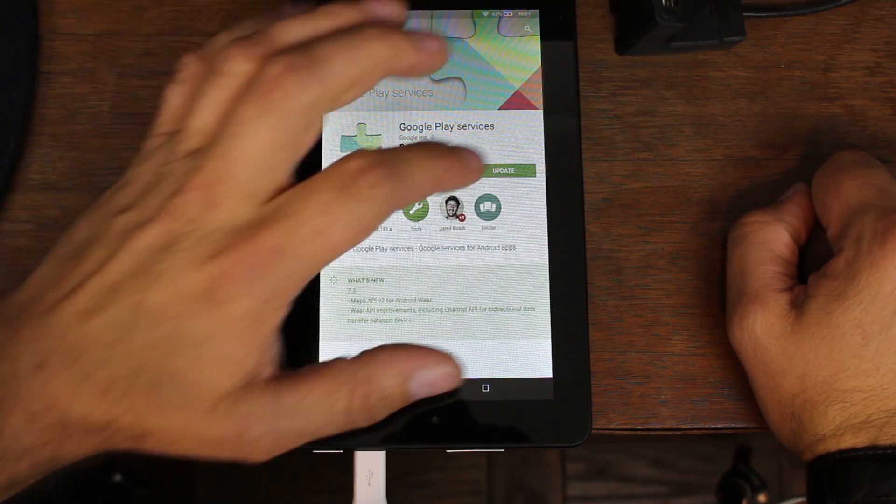
Tap UPDATE for Google Play services and ACCEPT its permission requests.
click(503, 170)
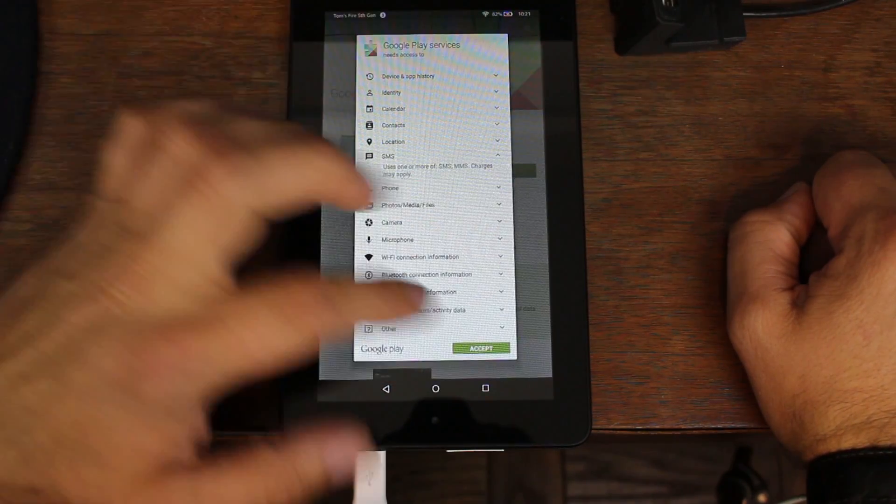
click(482, 349)
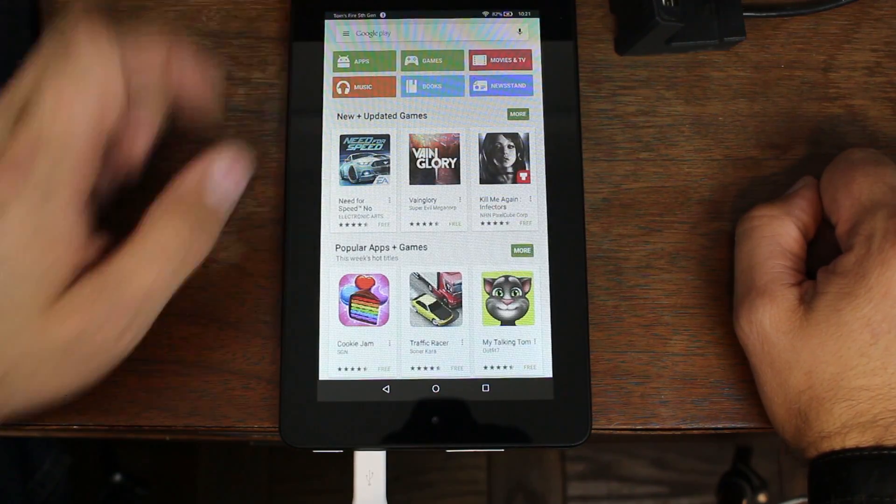
Scroll the Top Free list under APPS, then return to the home screen.
click(364, 60)
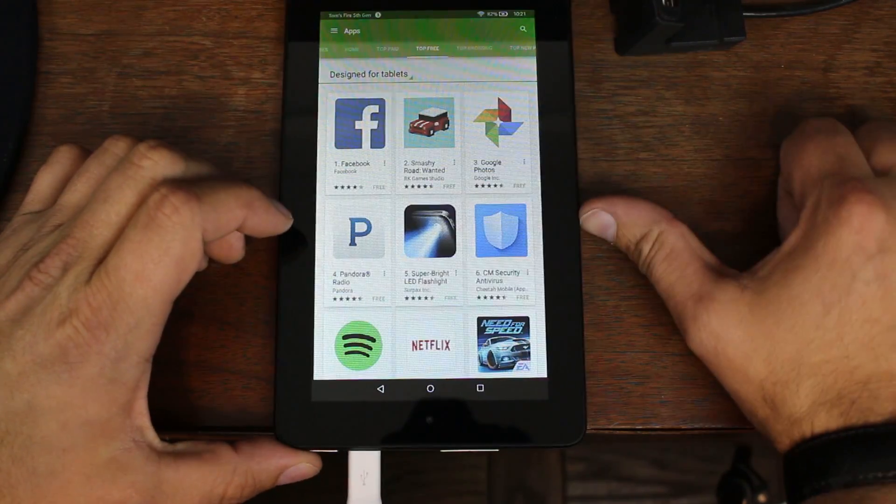
scroll(down, 3)
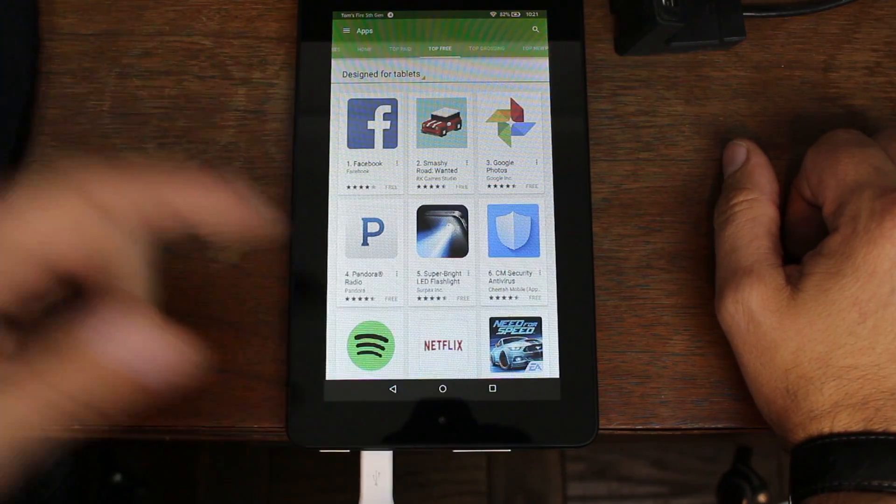
click(442, 389)
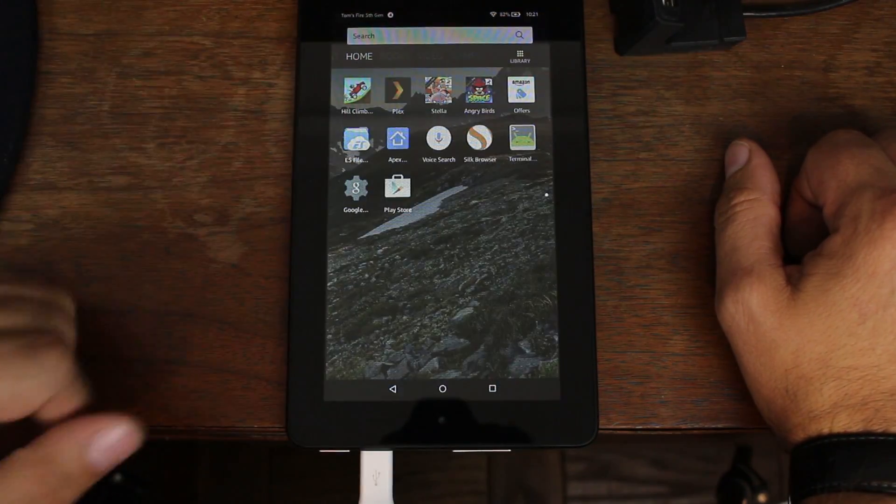